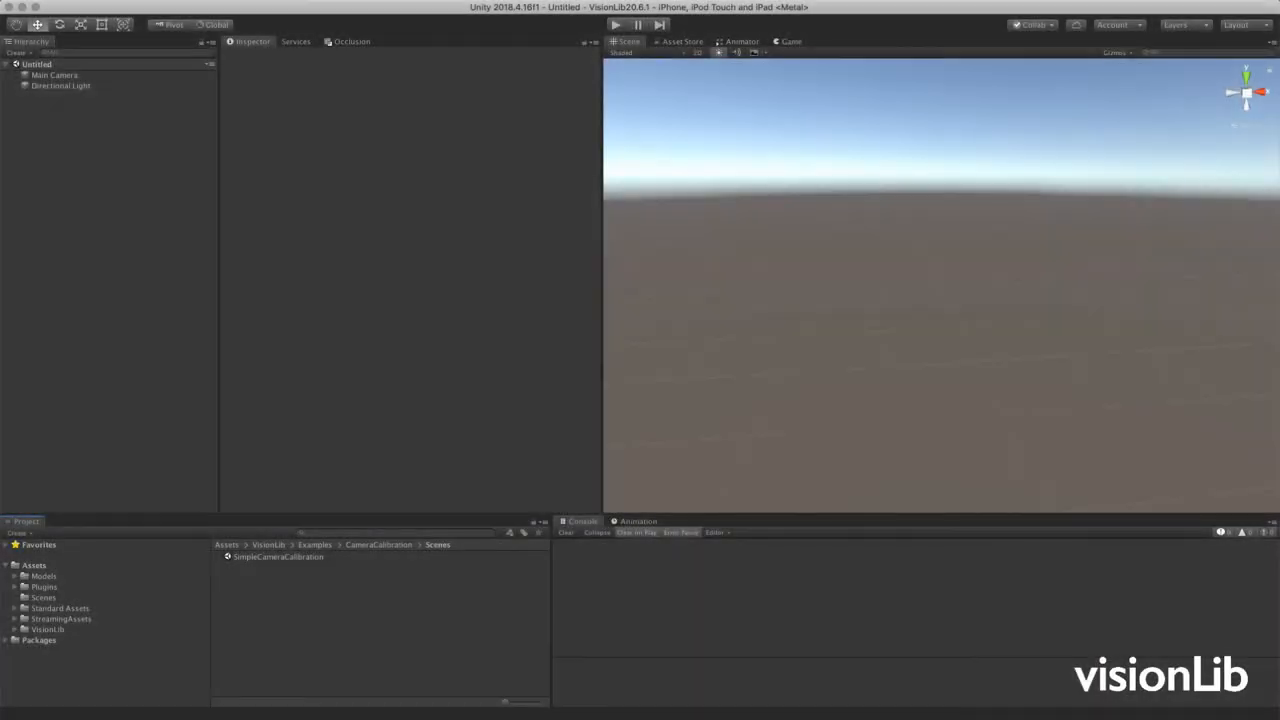
Bring up the Build Settings with SimpleCameraCalibration listed and iOS as the target platform
left_click(16, 636)
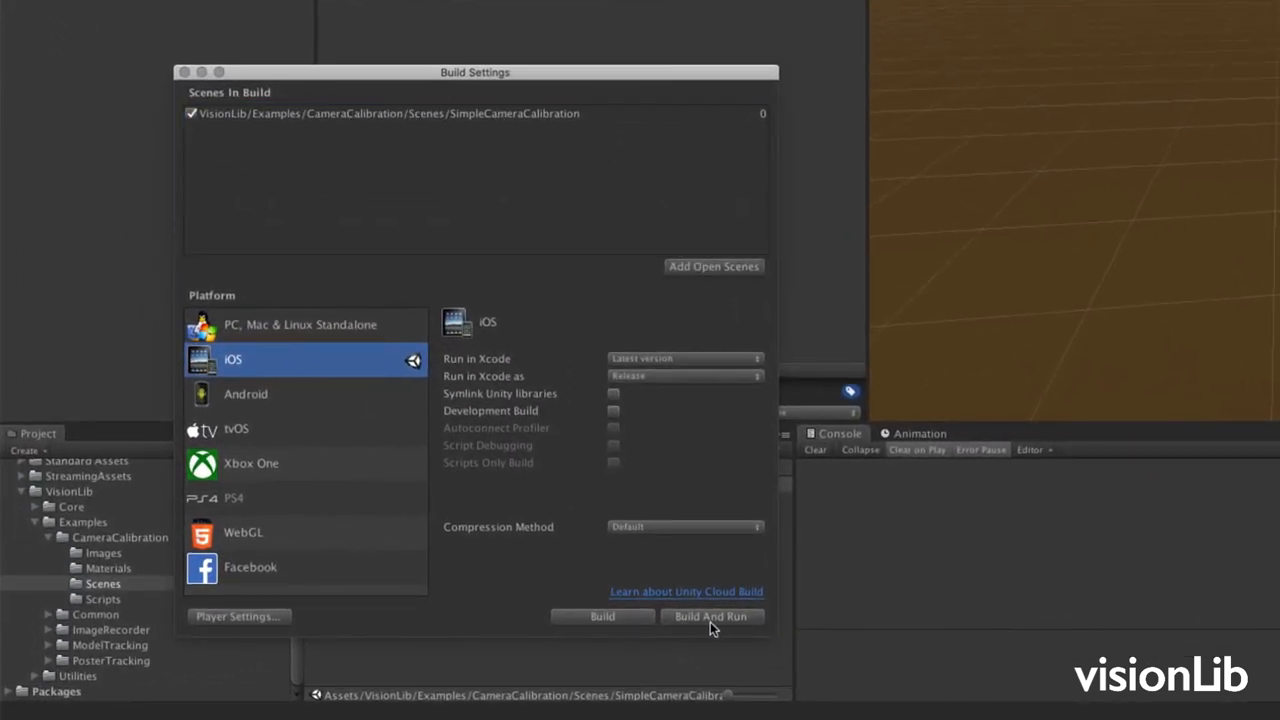
left_click(712, 616)
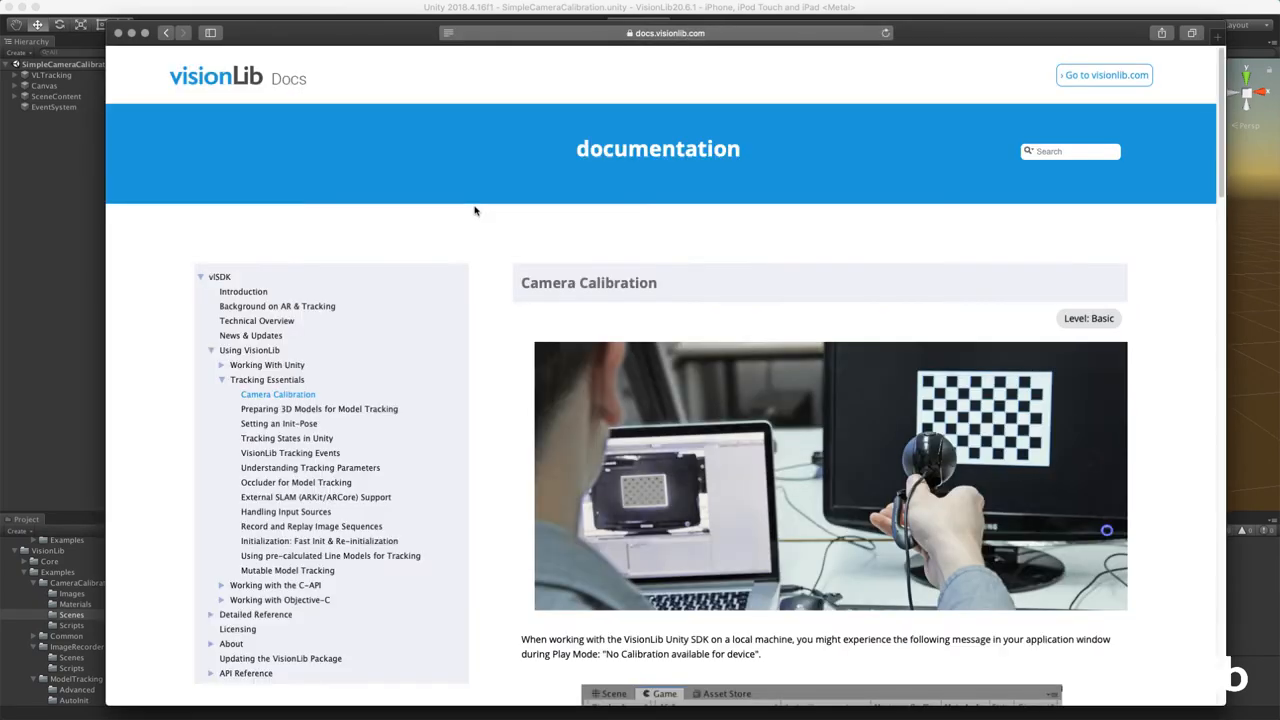
Scroll through the Camera Calibration article covering the 'No Calibration available' message
scroll("down", 3)
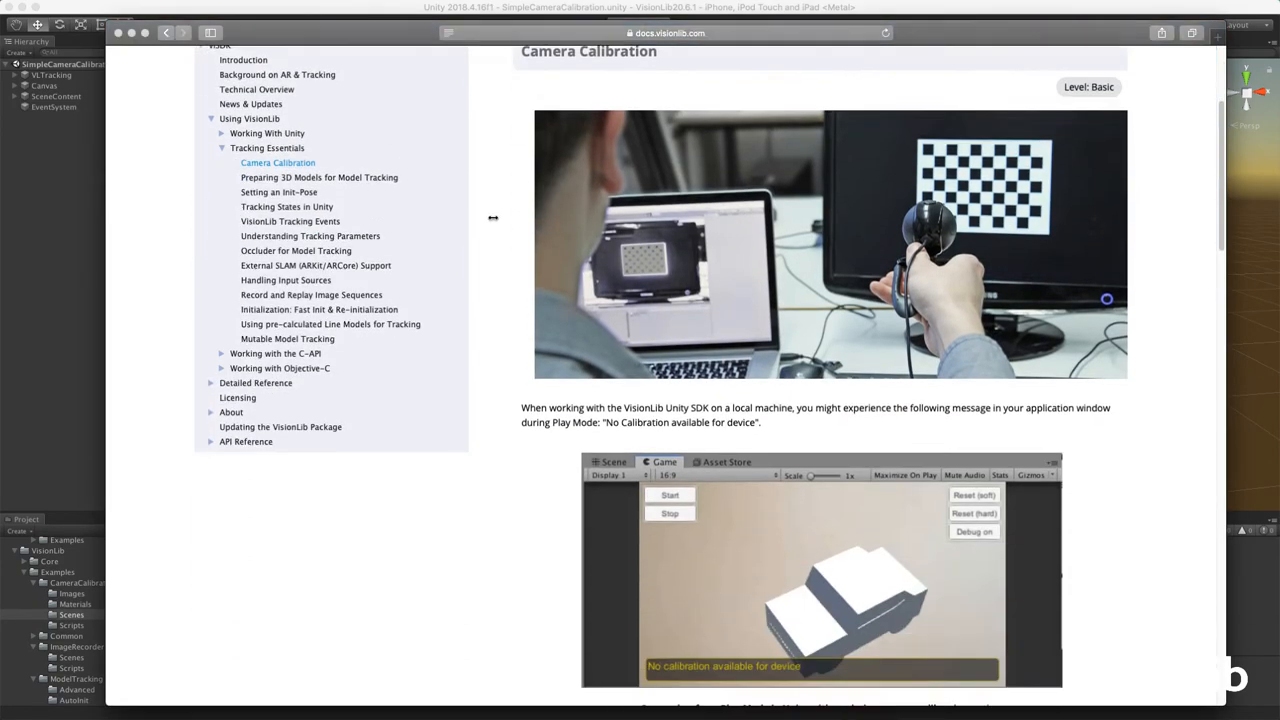
scroll("down", 3)
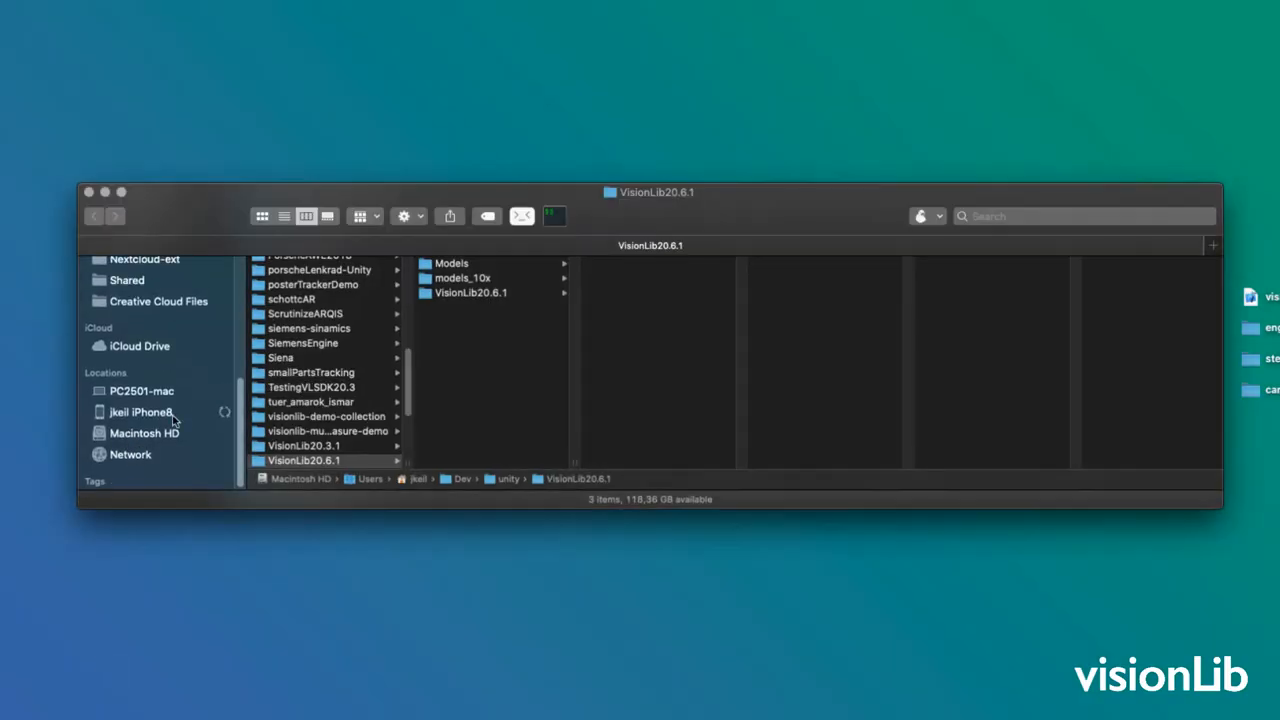
Show the connected iPhone's shared app files, where VLCameraCalib is listed
left_click(140, 412)
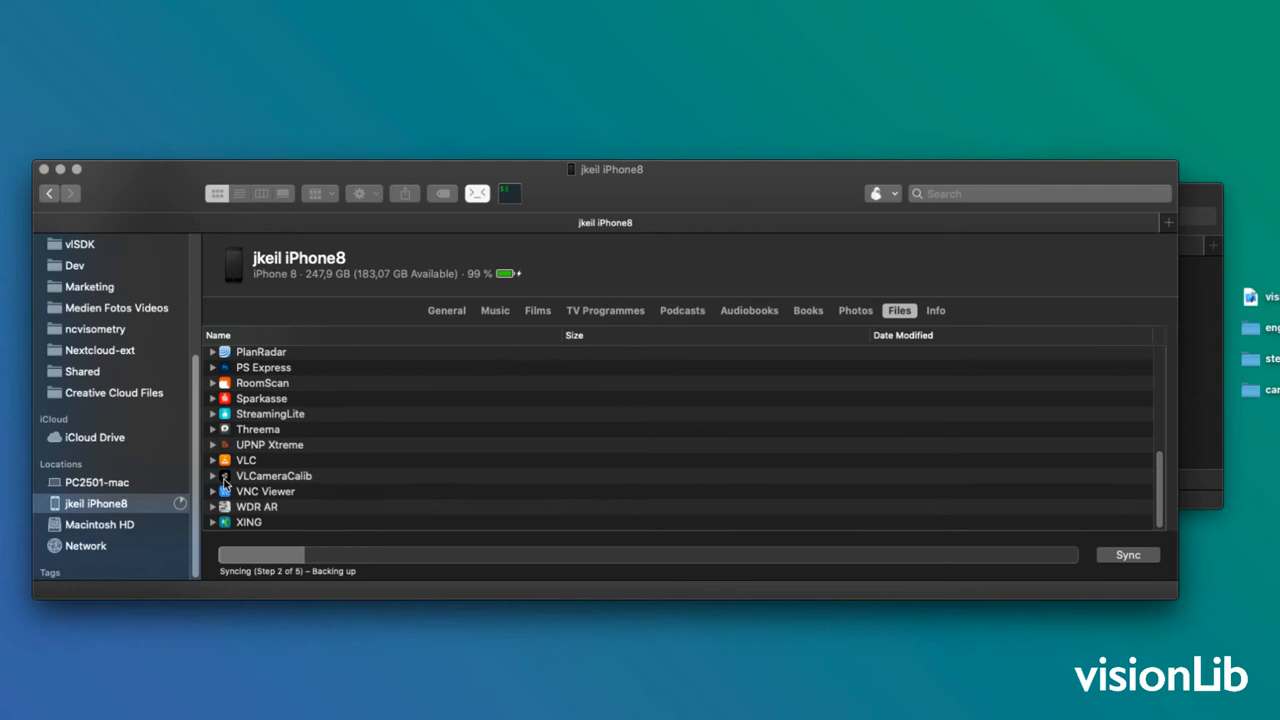
left_click(212, 476)
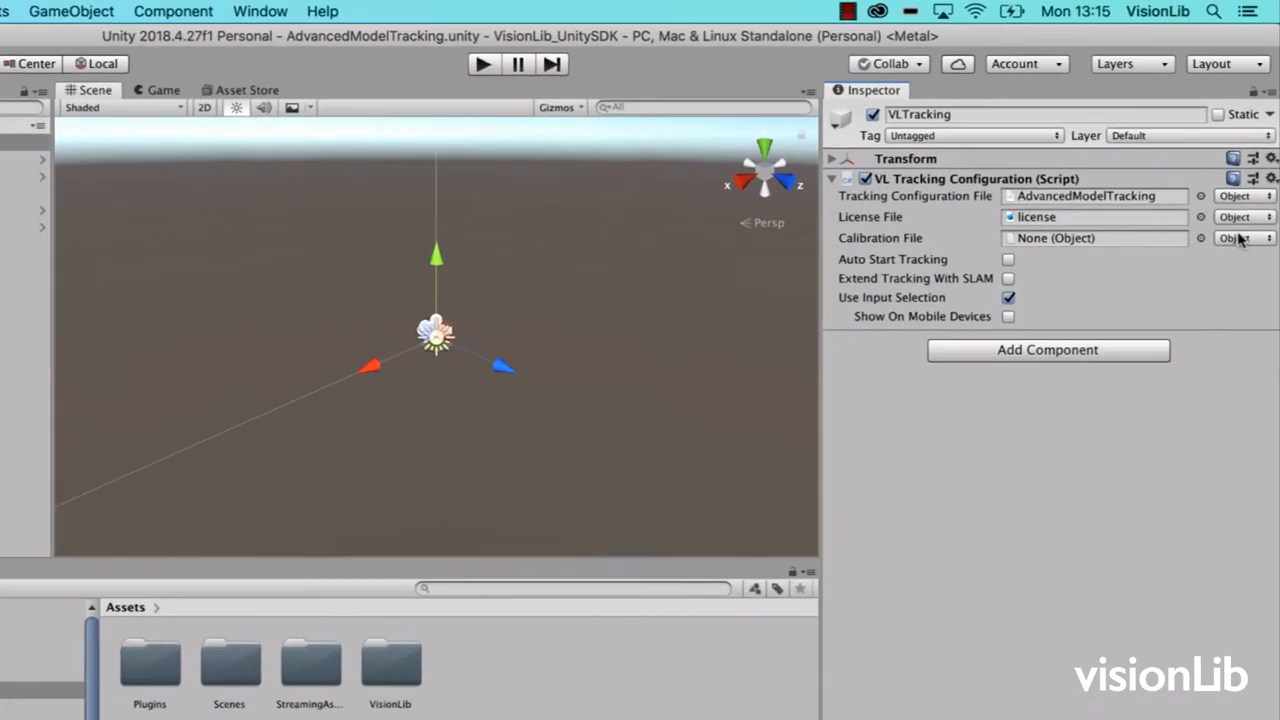
Set Calibration File to the URI local-storage-dir:VisionLib/calibration.json
left_click(1242, 238)
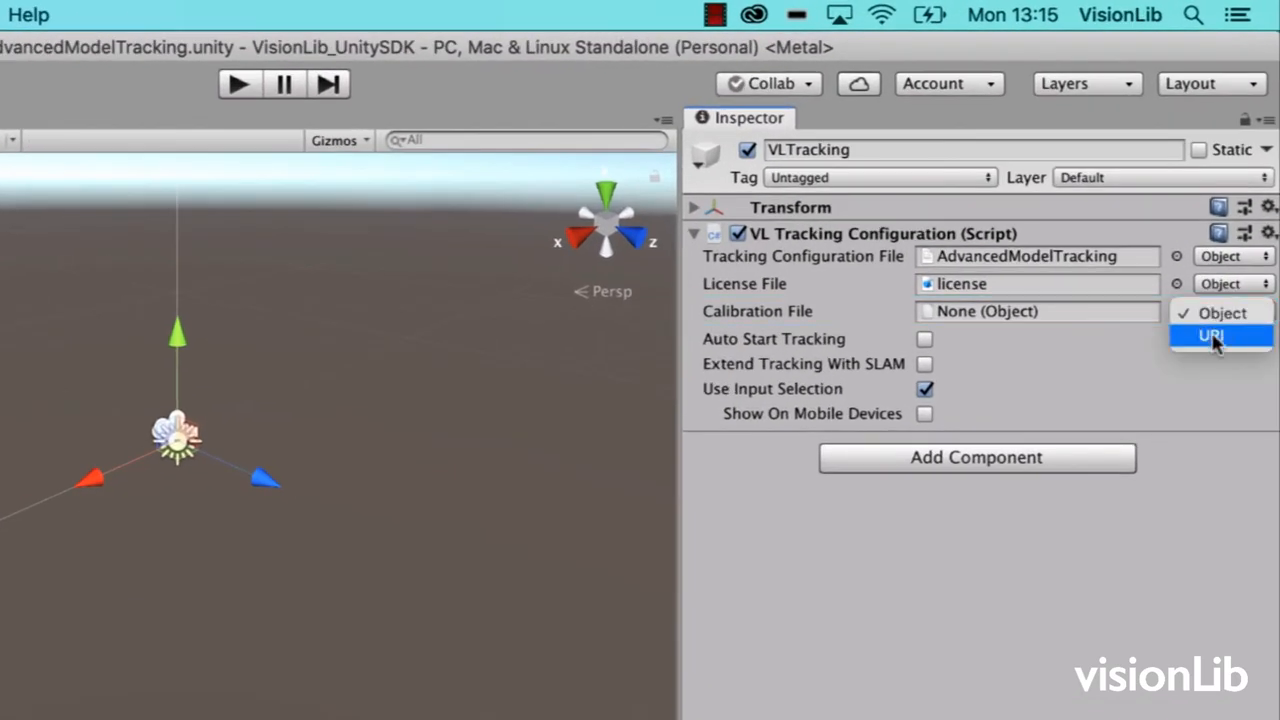
left_click(1212, 332)
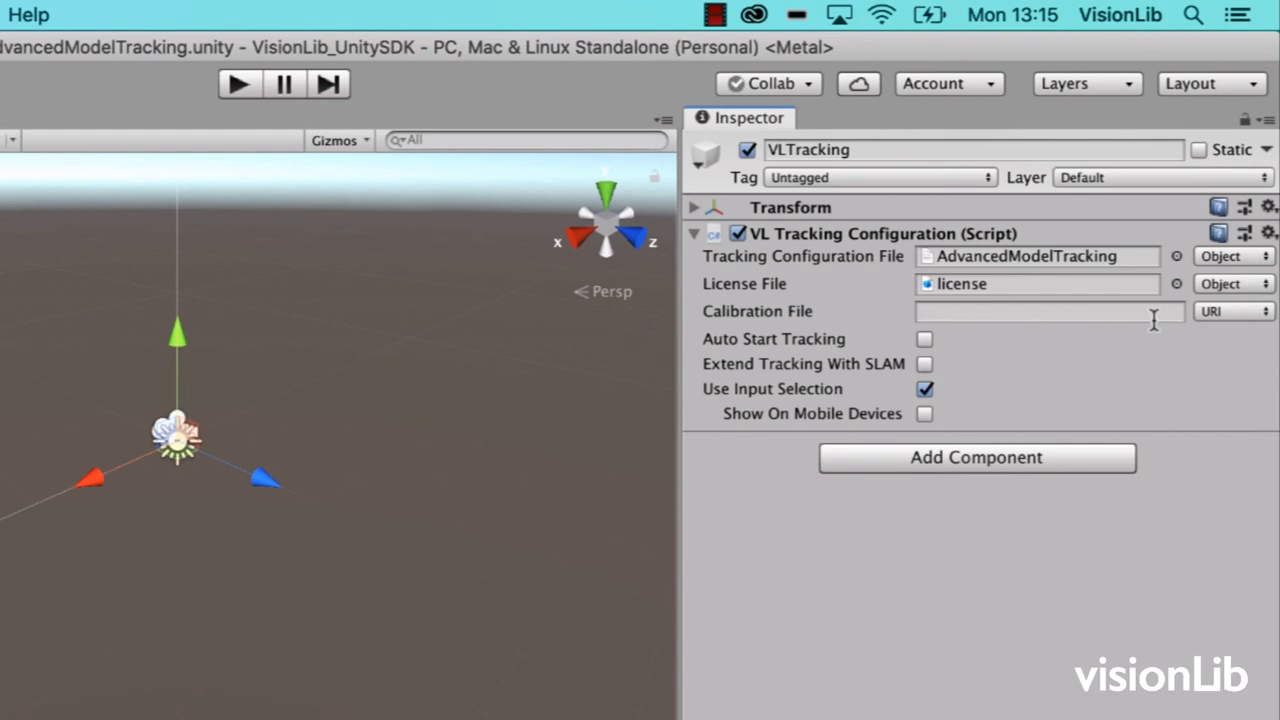
type("lo")
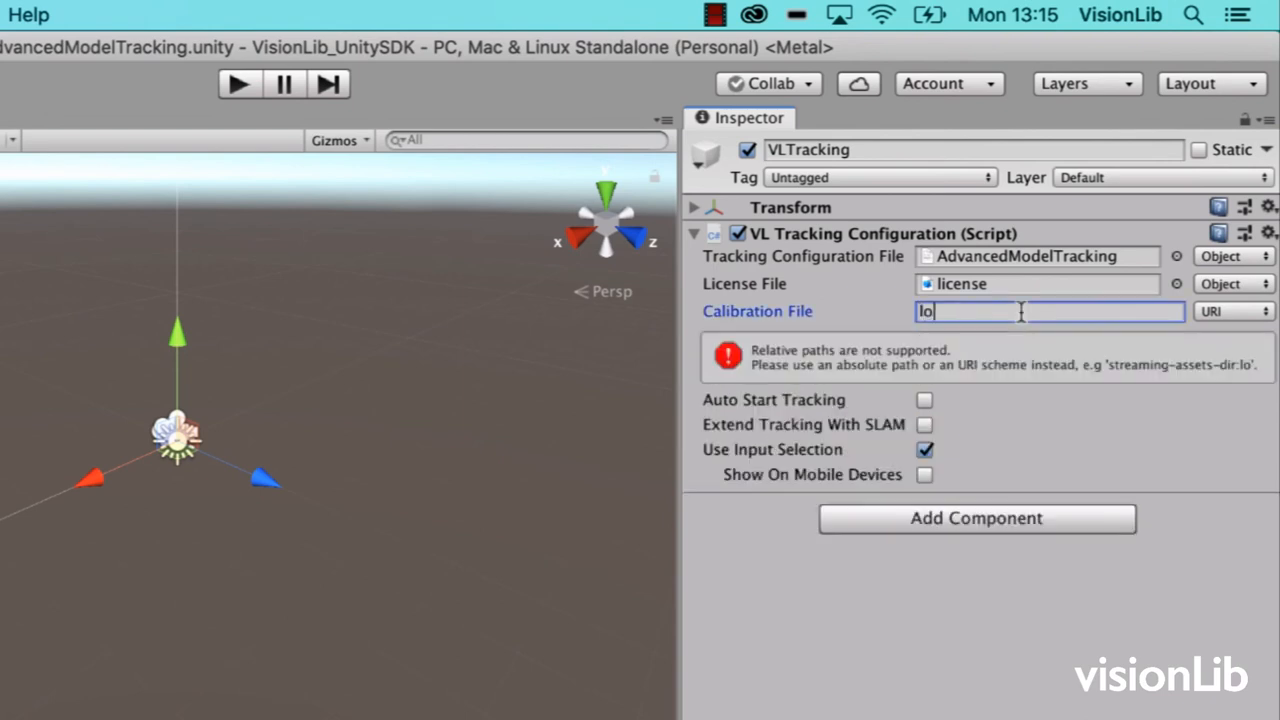
type("local-storage-dir:VisionLib/")
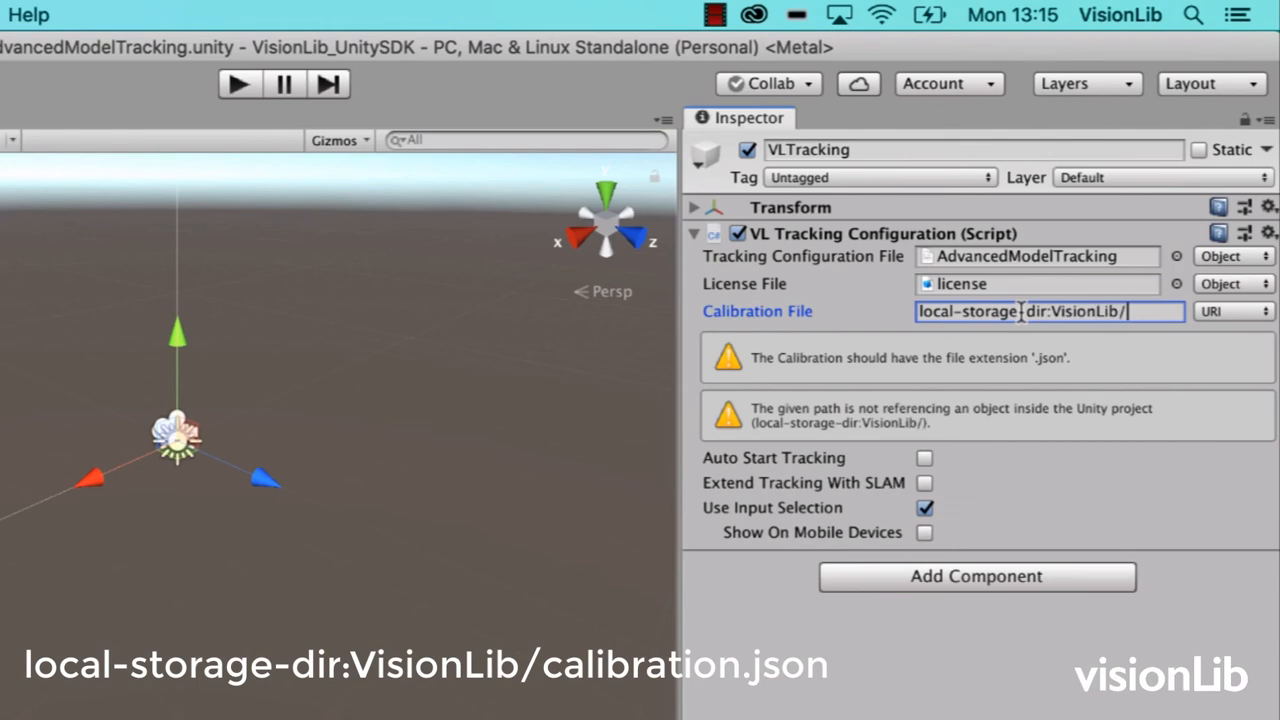
type("calibration.json")
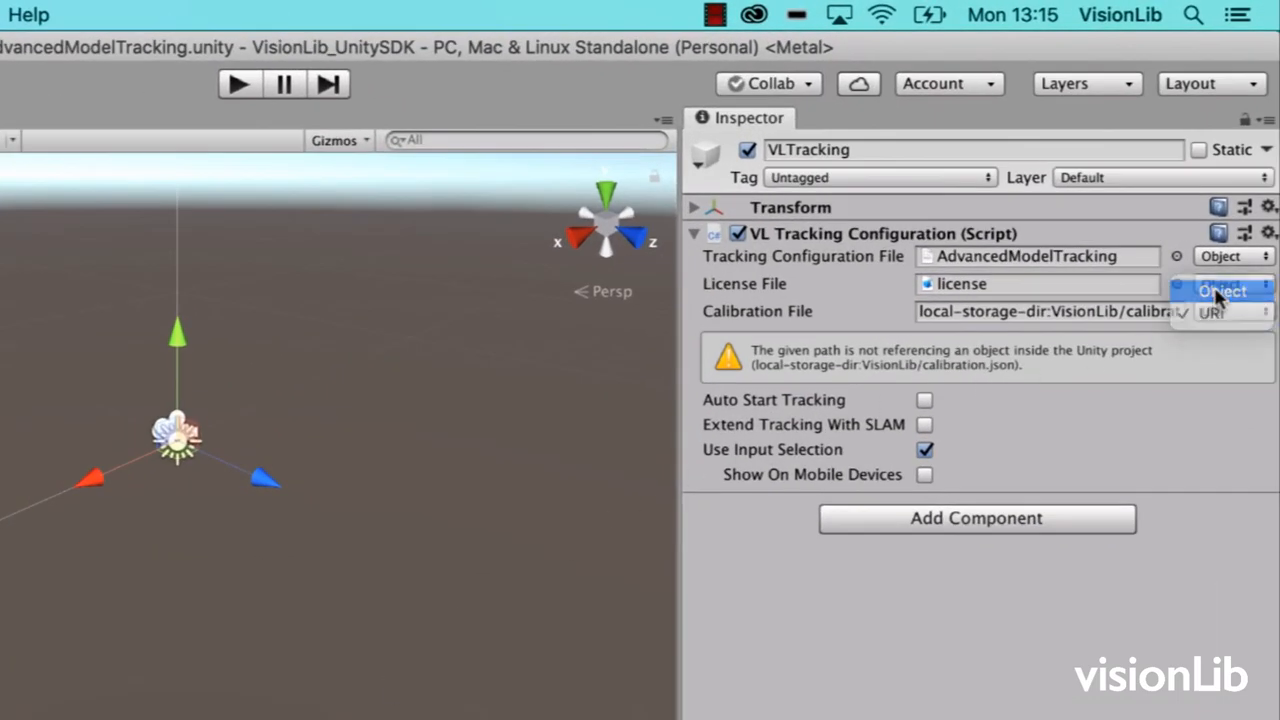
Assign the calibration asset as an object, then convert it to streaming-assets-dir:VisionLib/calibration.json
left_click(1228, 292)
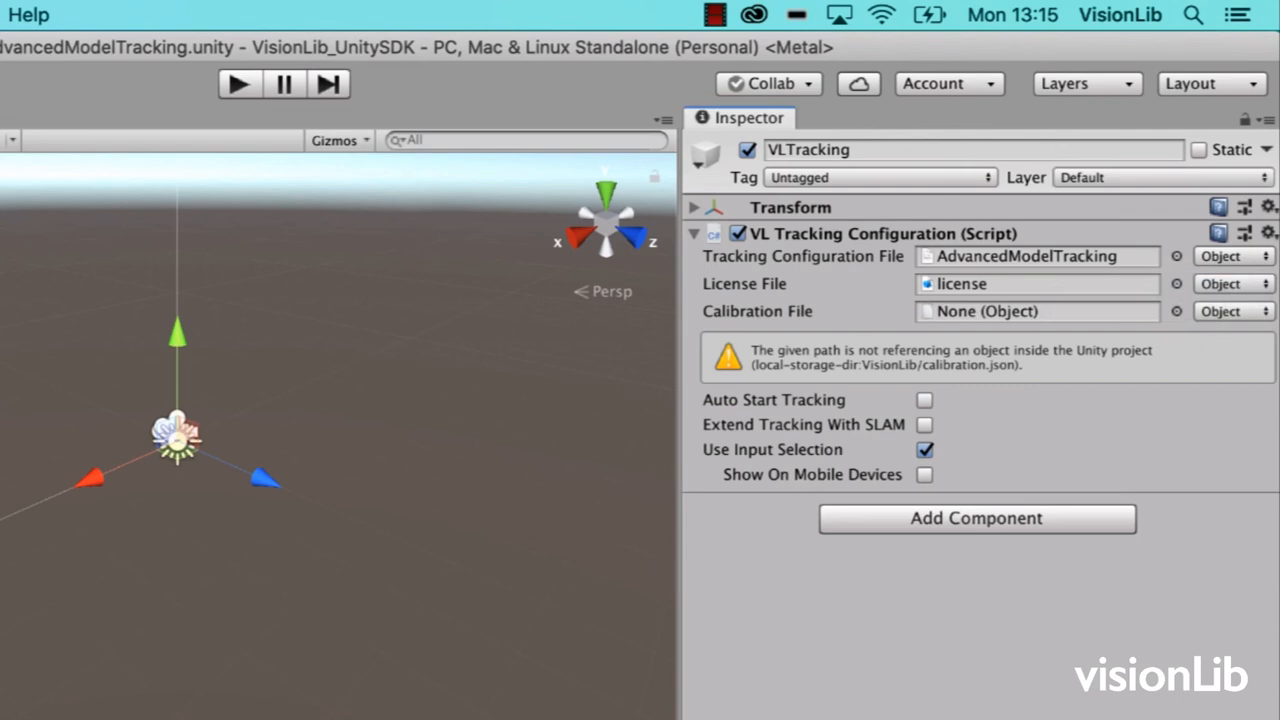
left_click(1036, 312)
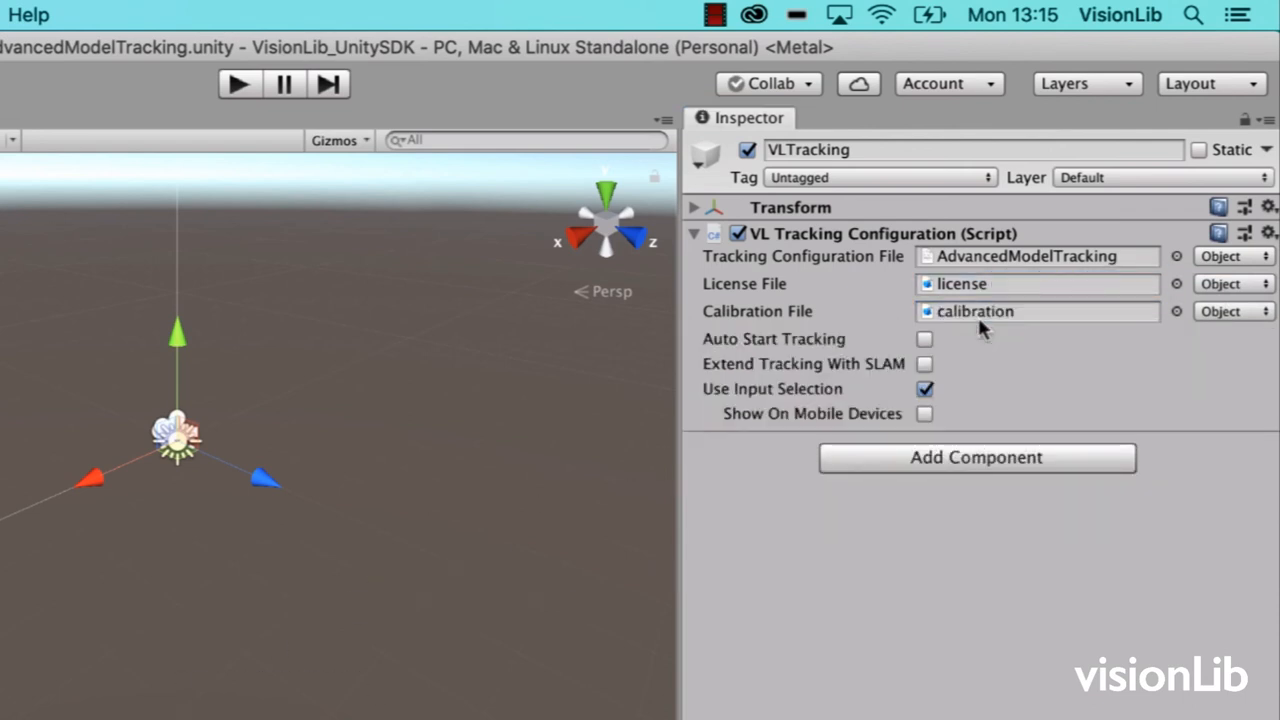
left_click(1232, 312)
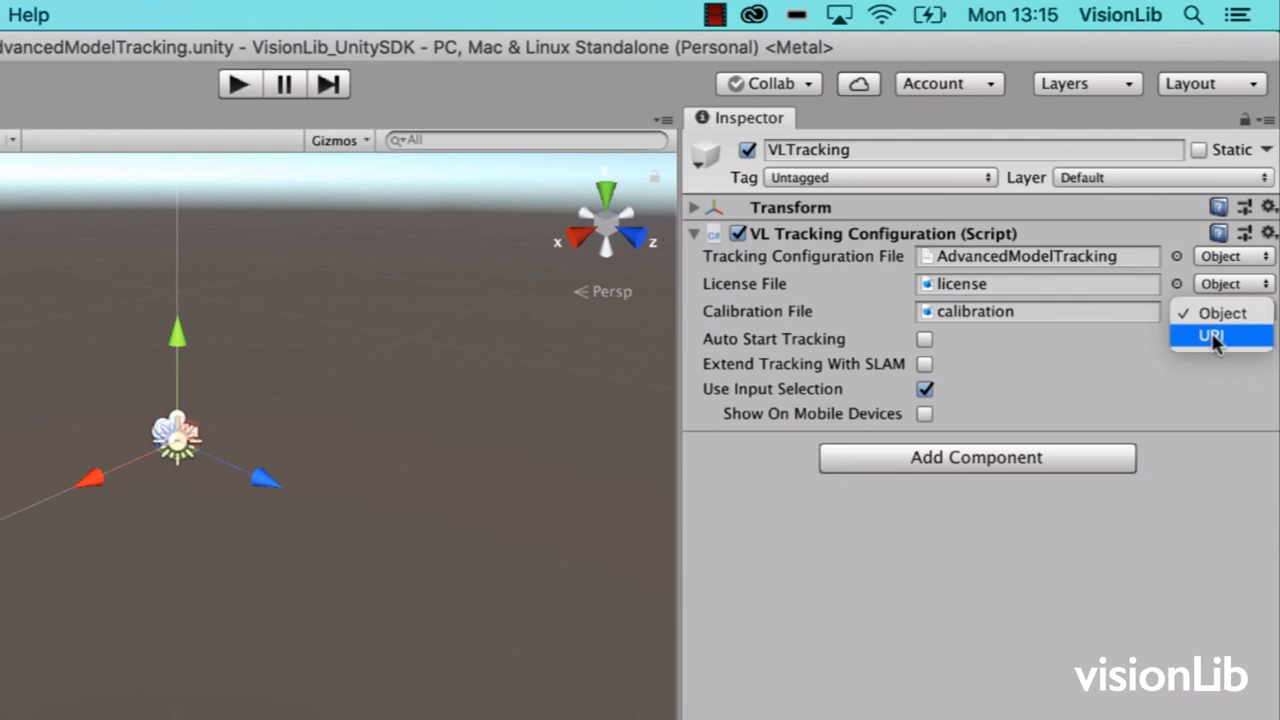
left_click(1218, 334)
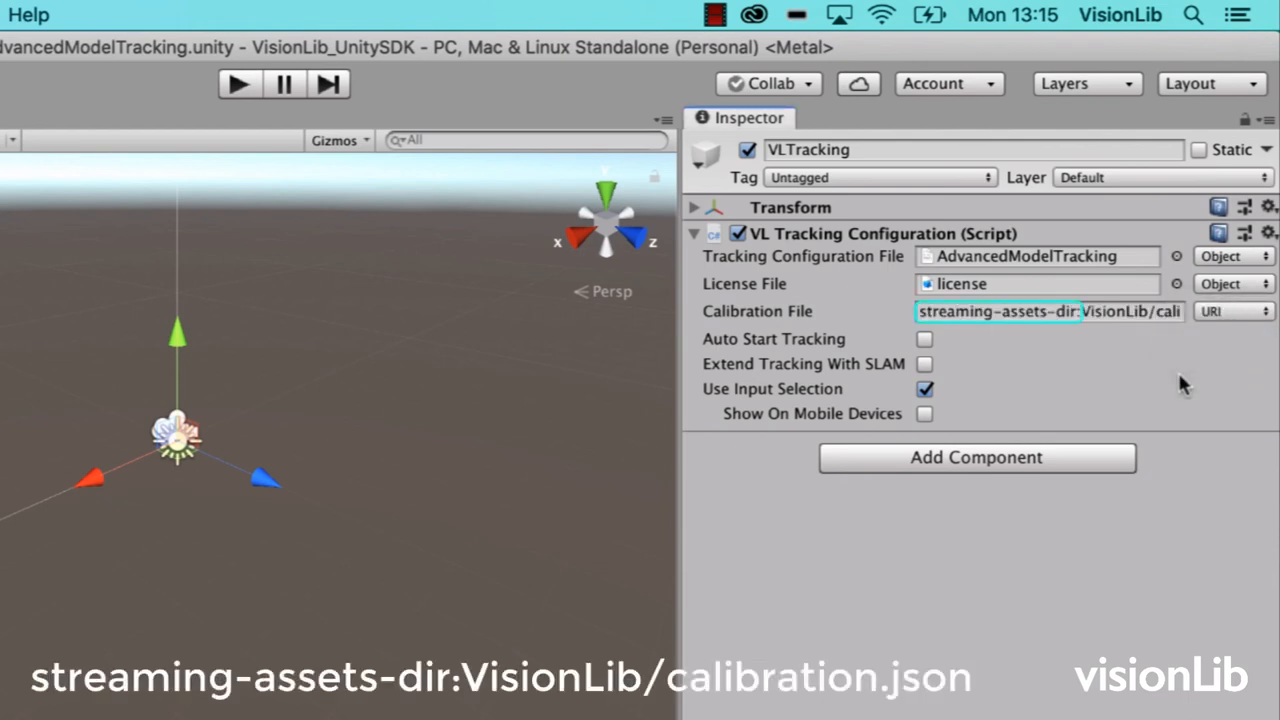